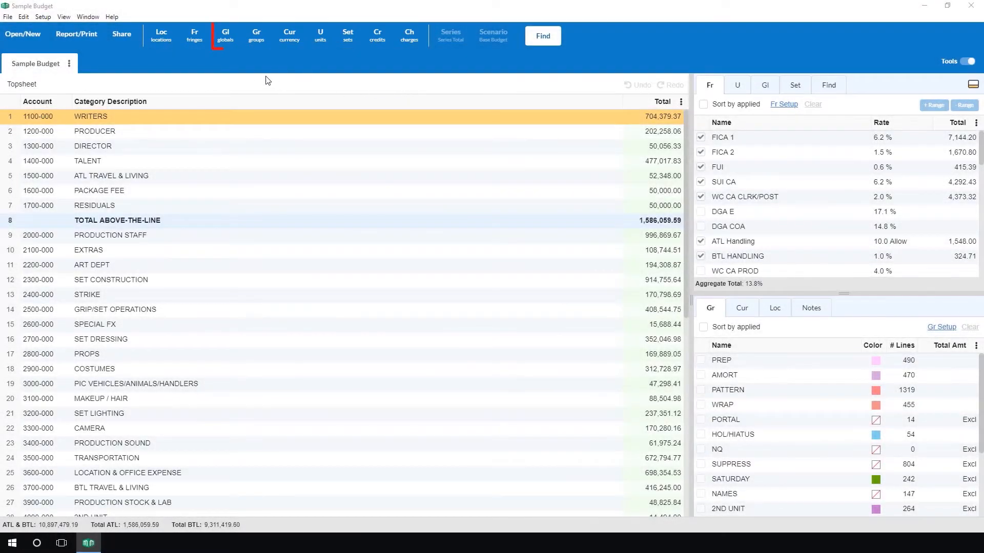
# - Open Budget Setup on the Globals section via the Gl toolbar button
pyautogui.click(225, 35)
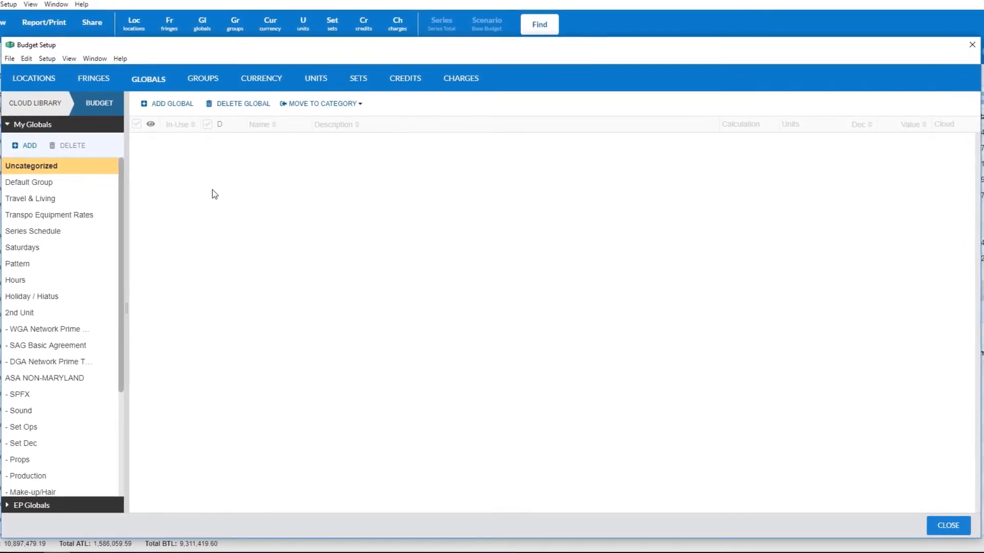
pyautogui.click(93, 78)
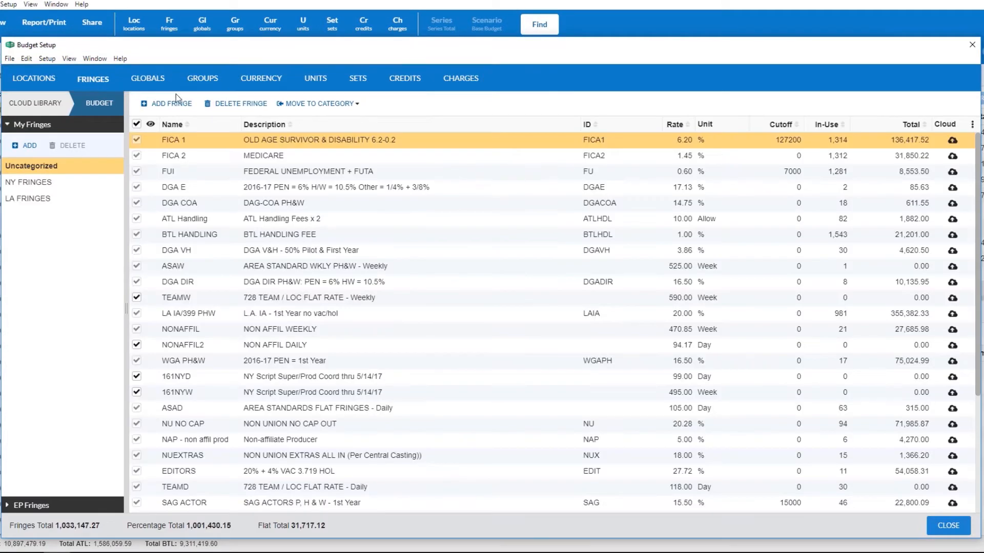
pyautogui.click(314, 78)
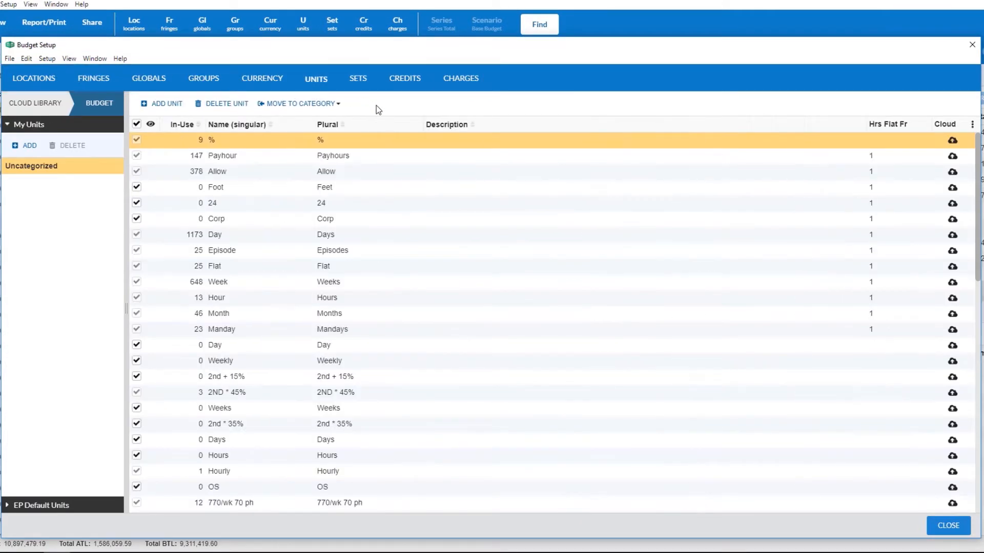
pyautogui.click(946, 124)
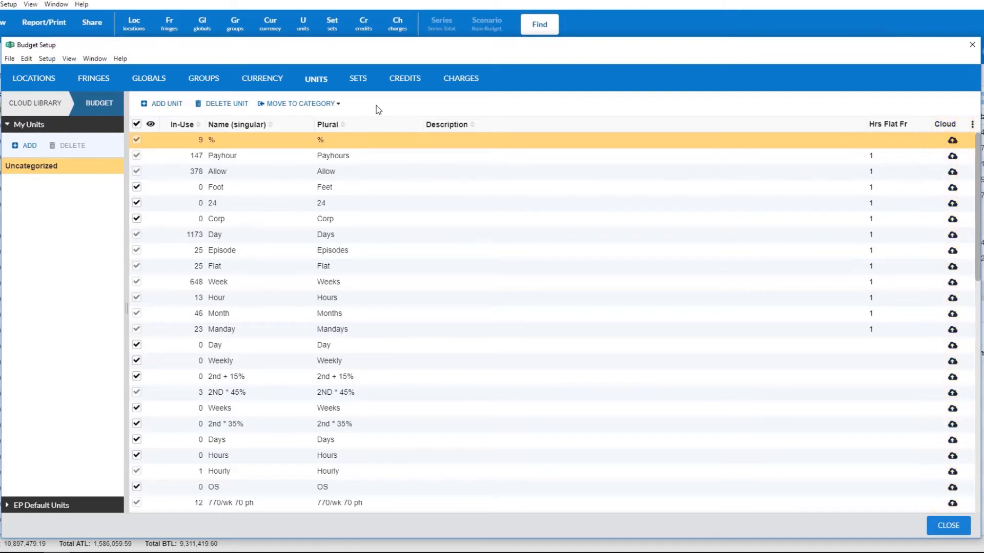
pyautogui.moveTo(344, 115)
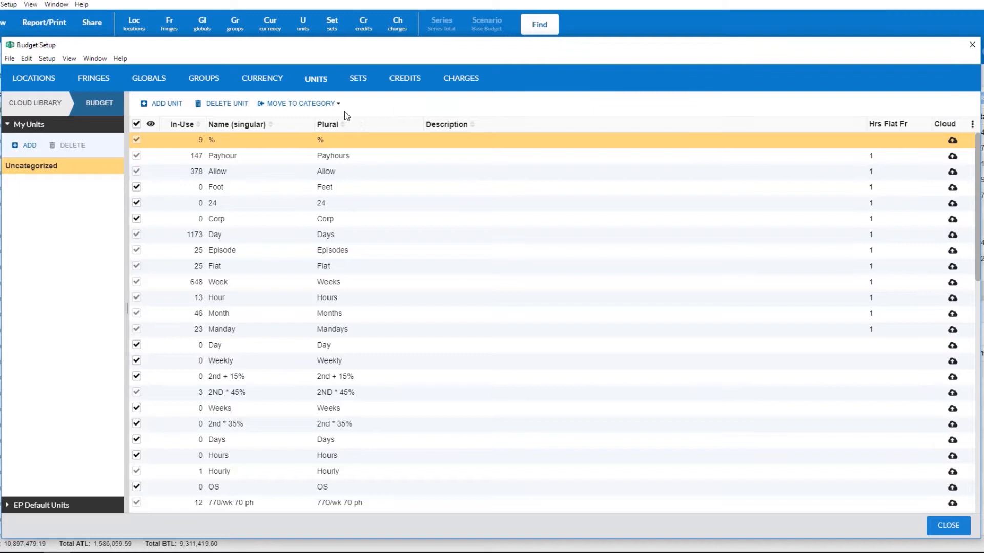
pyautogui.click(147, 78)
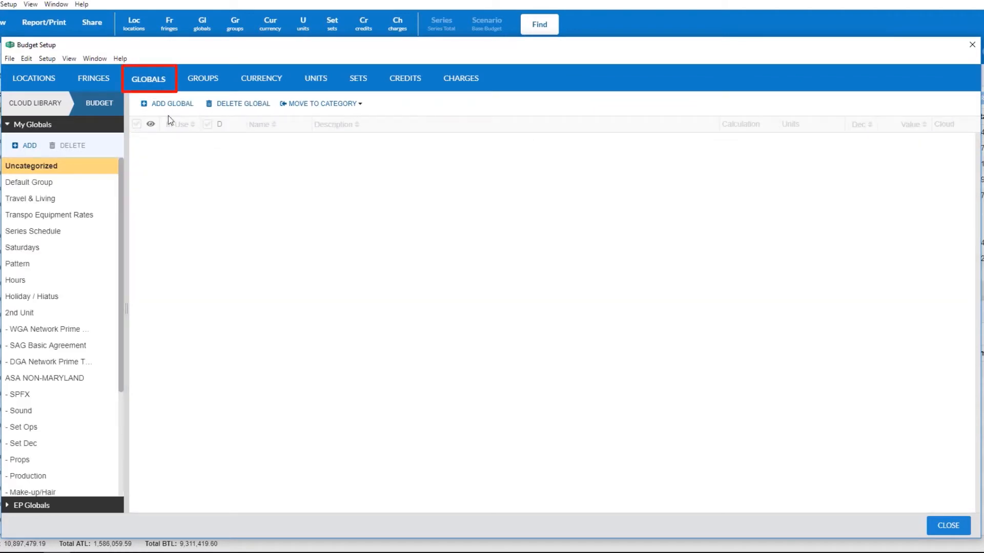
# - Upload the Travel & Living global ATLHTL to the cloud library with its dependent items
pyautogui.click(30, 198)
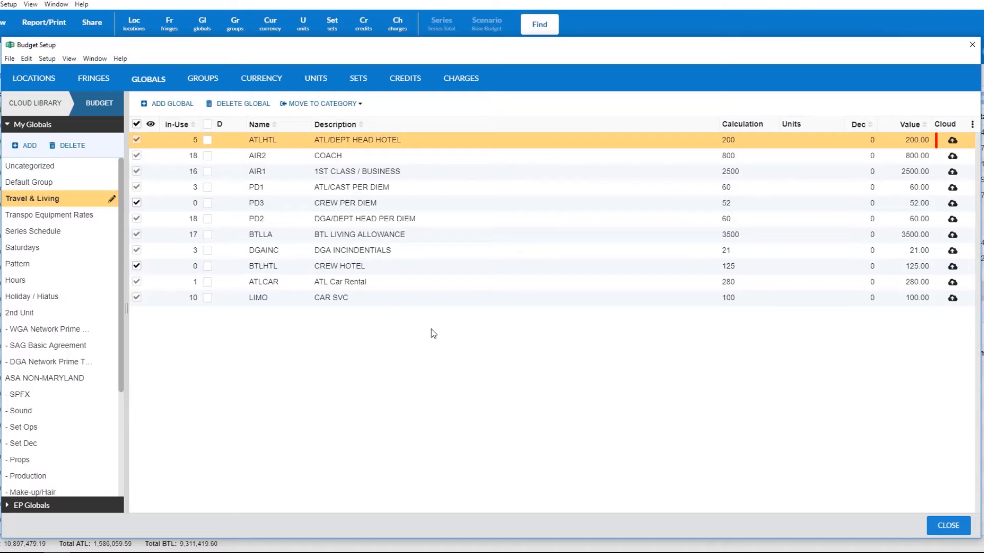
pyautogui.moveTo(952, 141)
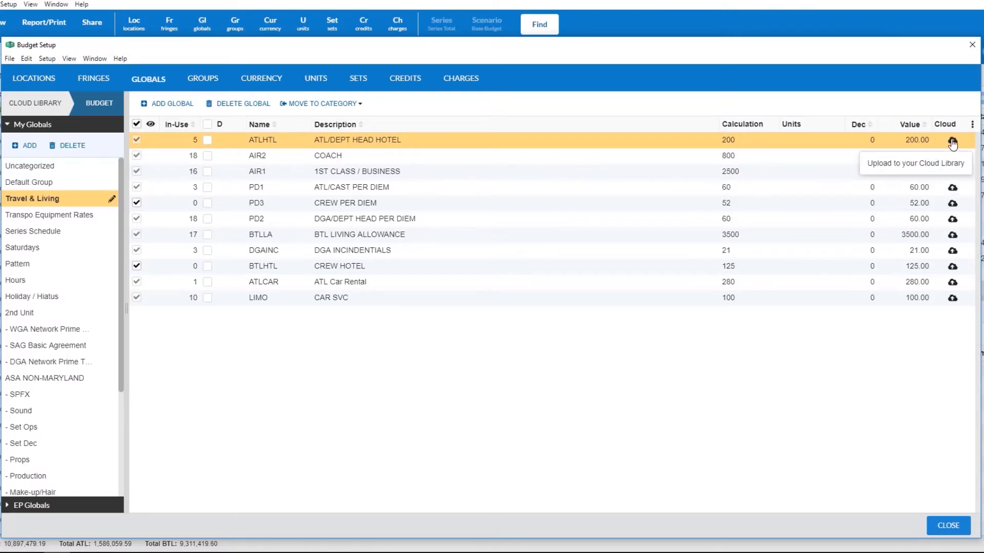
pyautogui.click(952, 141)
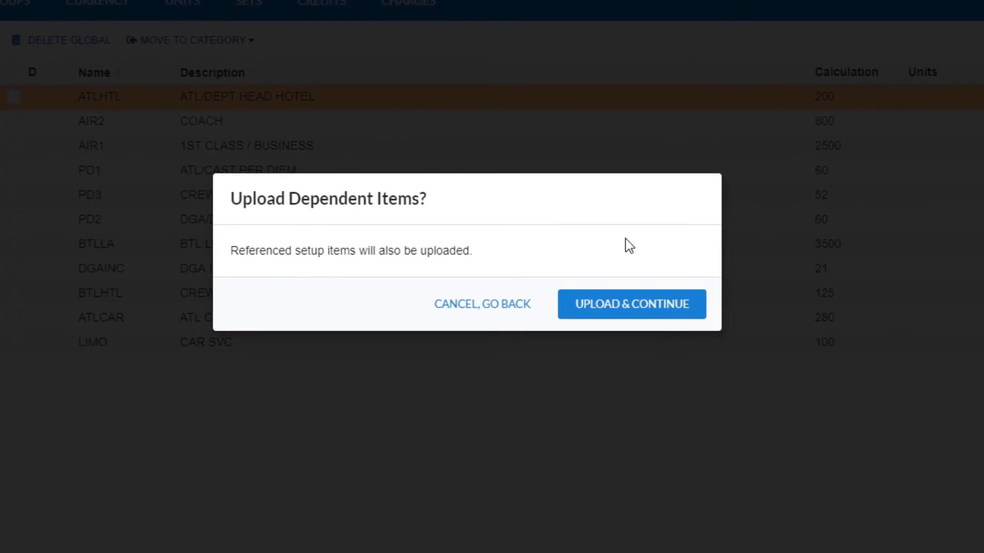
pyautogui.moveTo(631, 303)
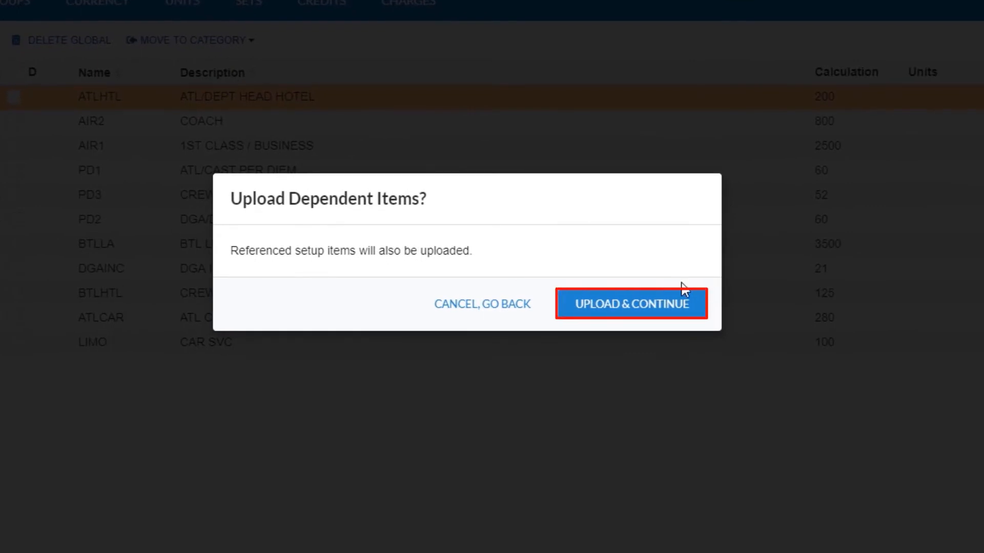
pyautogui.click(631, 305)
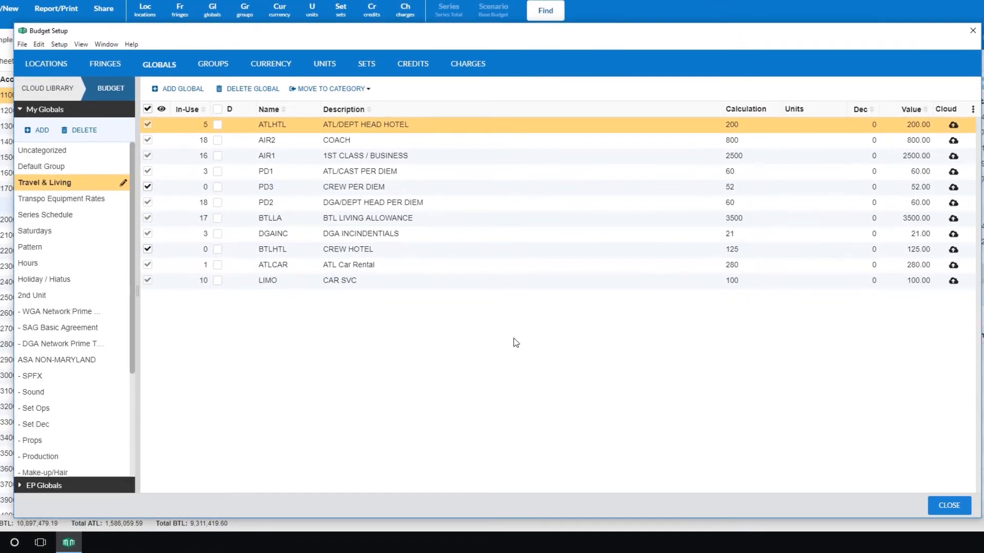
# - Check Travel & Living among the cloud library globals, then show the budget's groups list
pyautogui.click(48, 88)
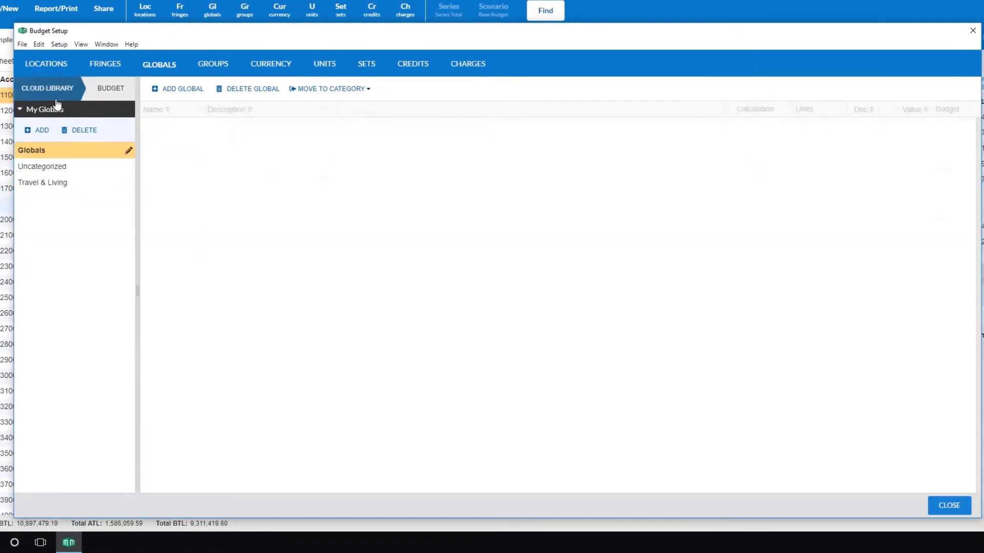
pyautogui.click(43, 182)
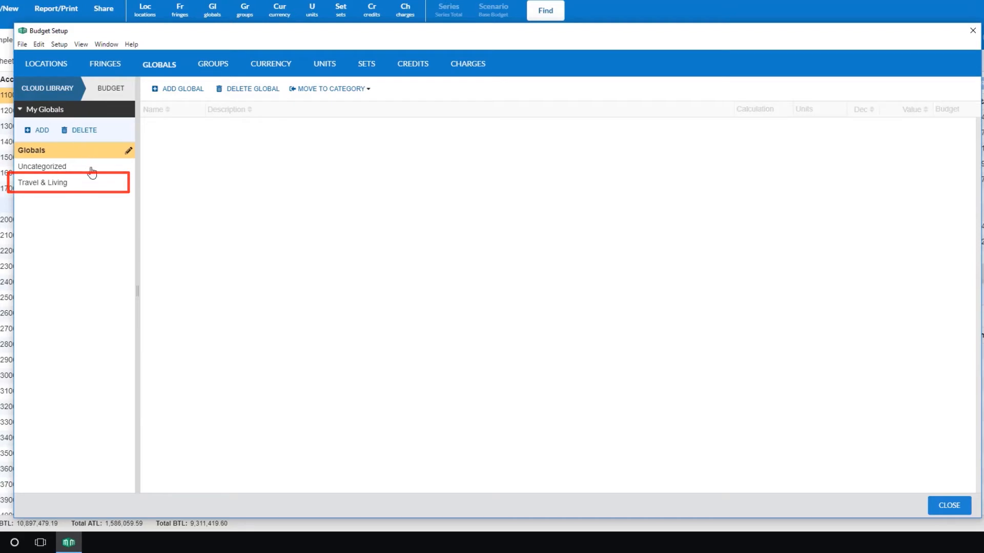
pyautogui.click(43, 182)
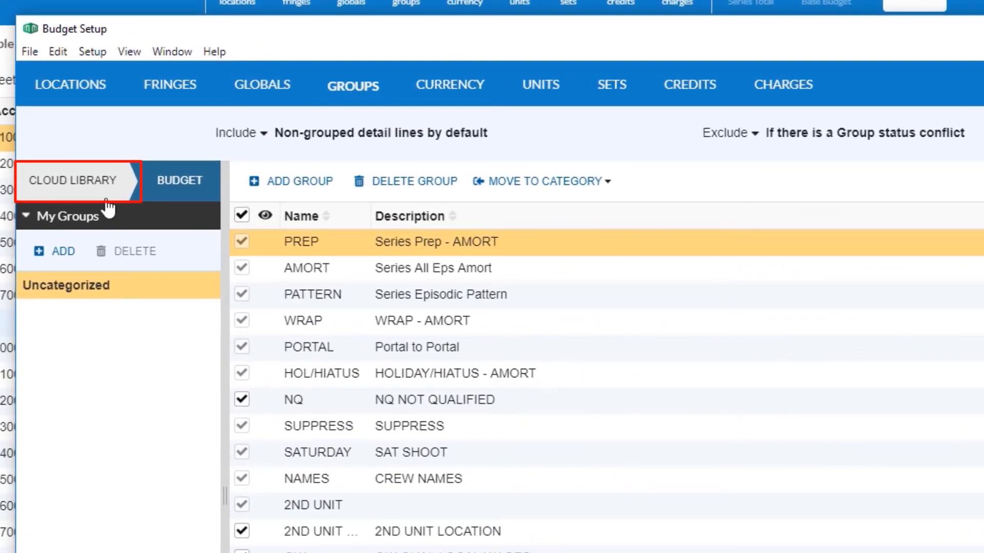
# - View the cloud library's groups, then return to its globals list with Travel & Living
pyautogui.click(73, 180)
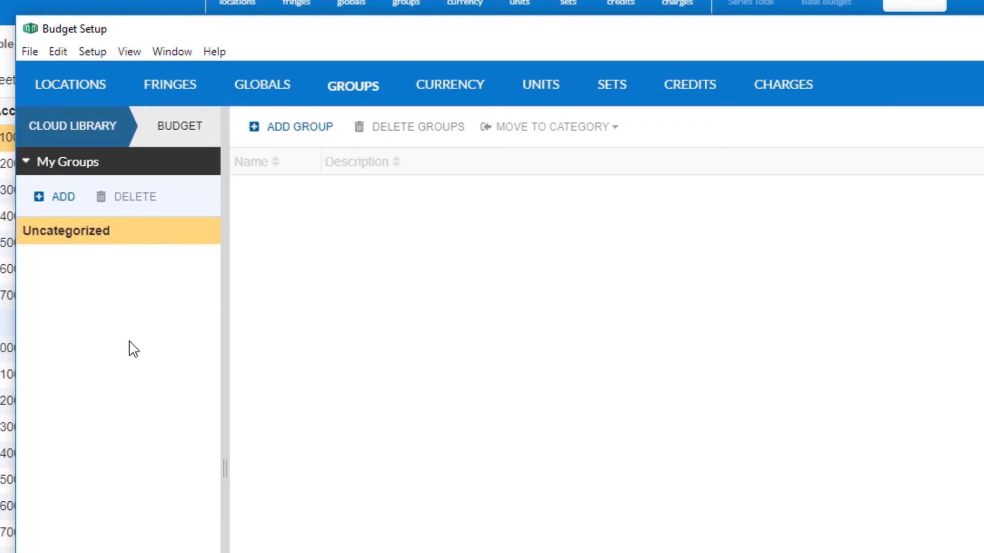
pyautogui.click(262, 85)
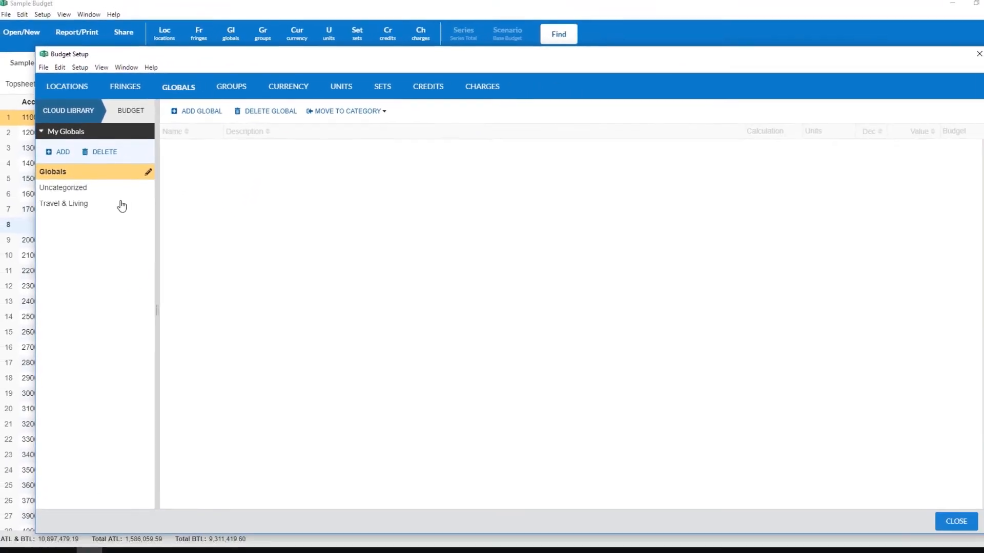
# - Download ATLHTL from the cloud Travel & Living category into the budget with dependent items
pyautogui.click(63, 203)
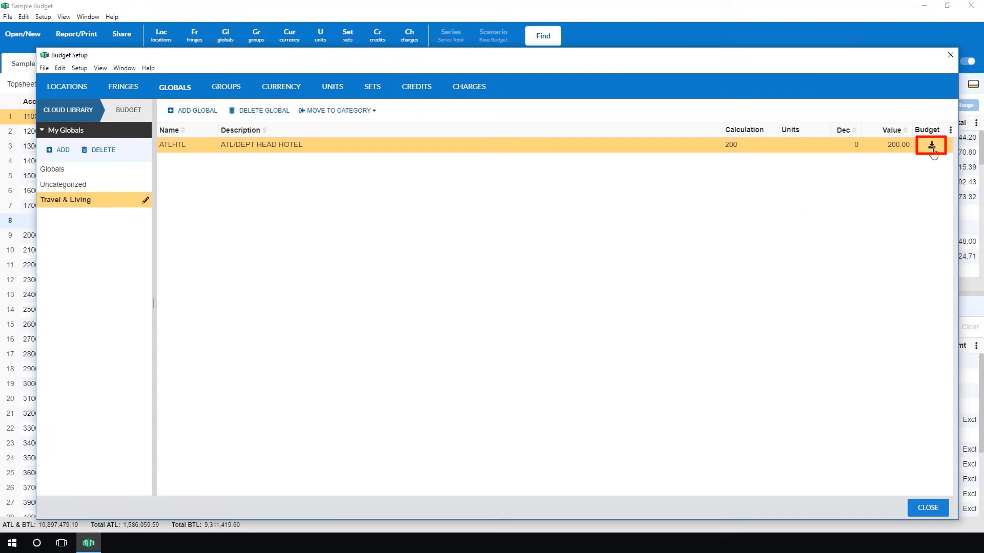
pyautogui.click(932, 145)
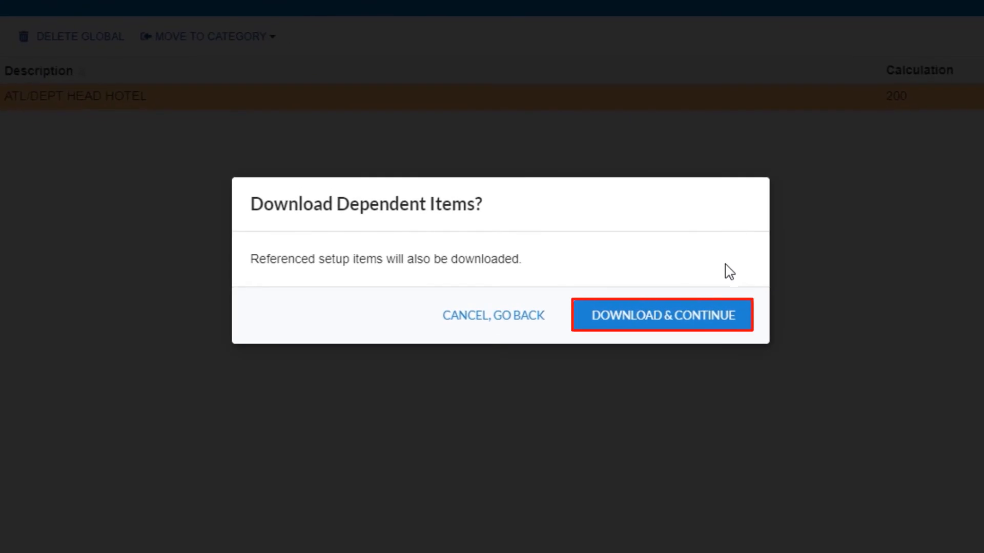
pyautogui.click(661, 314)
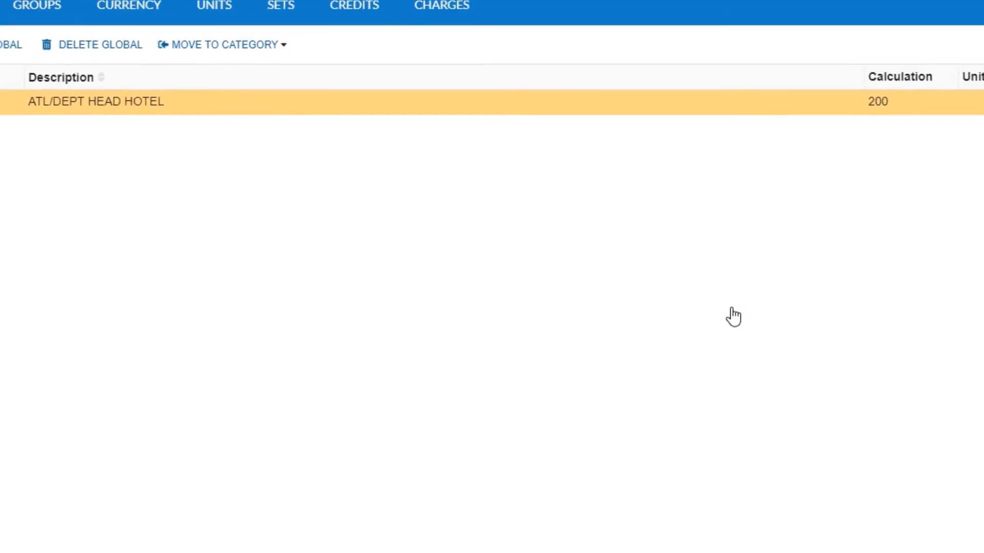